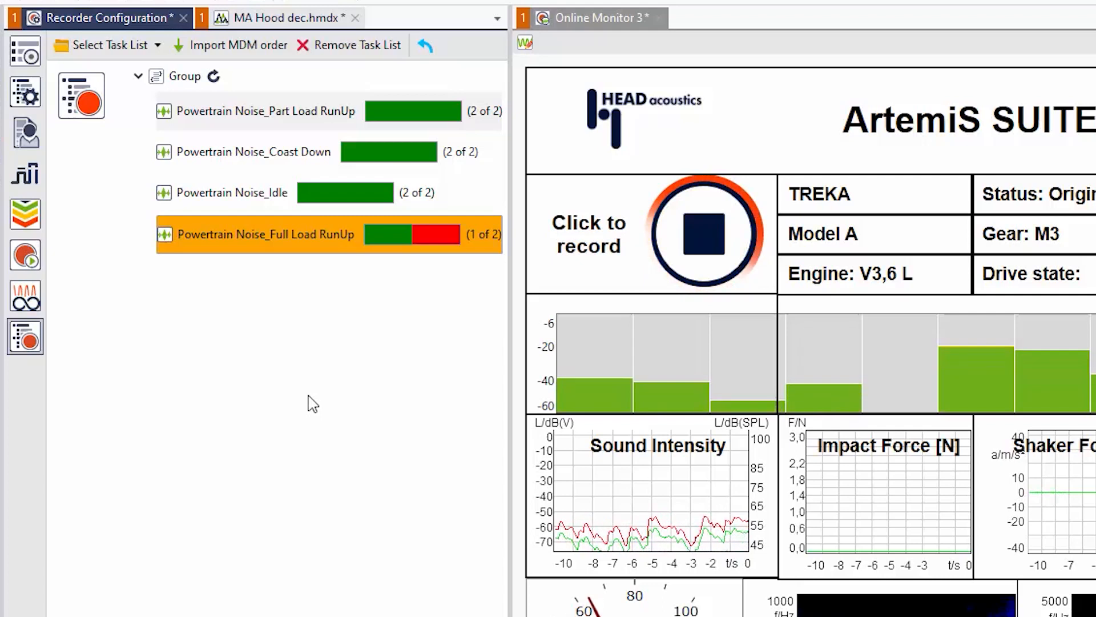
Stop the second Full Load RunUp recording so all four Powertrain Noise tasks show 2 of 2
left_click(703, 234)
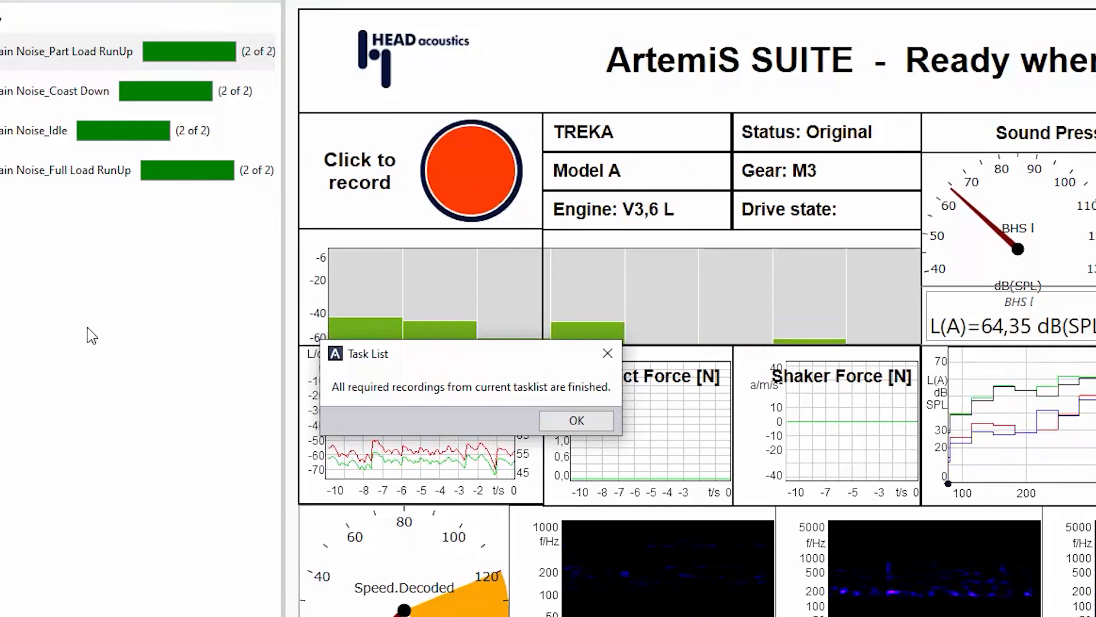
Dismiss the completion message and process the 'today' folder recordings with the project
left_click(577, 420)
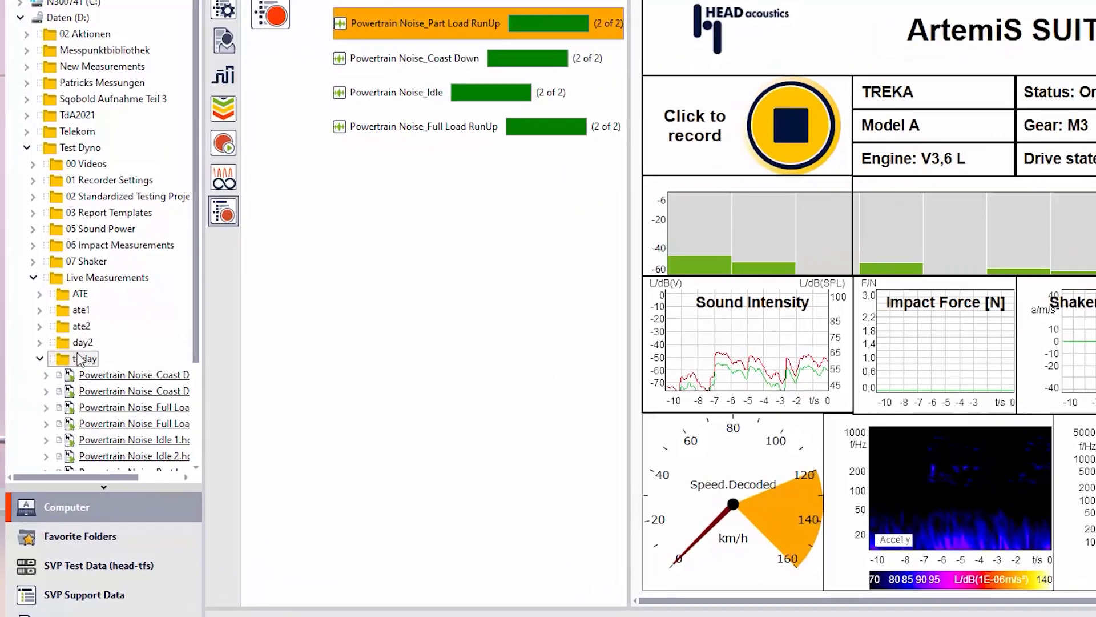
right_click(84, 359)
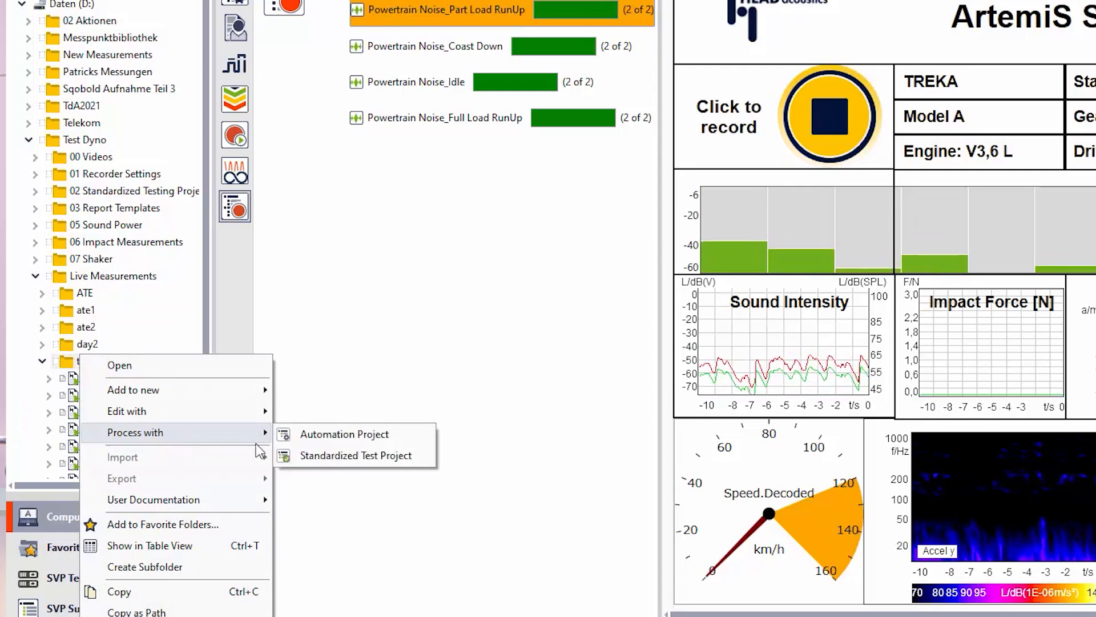
left_click(356, 455)
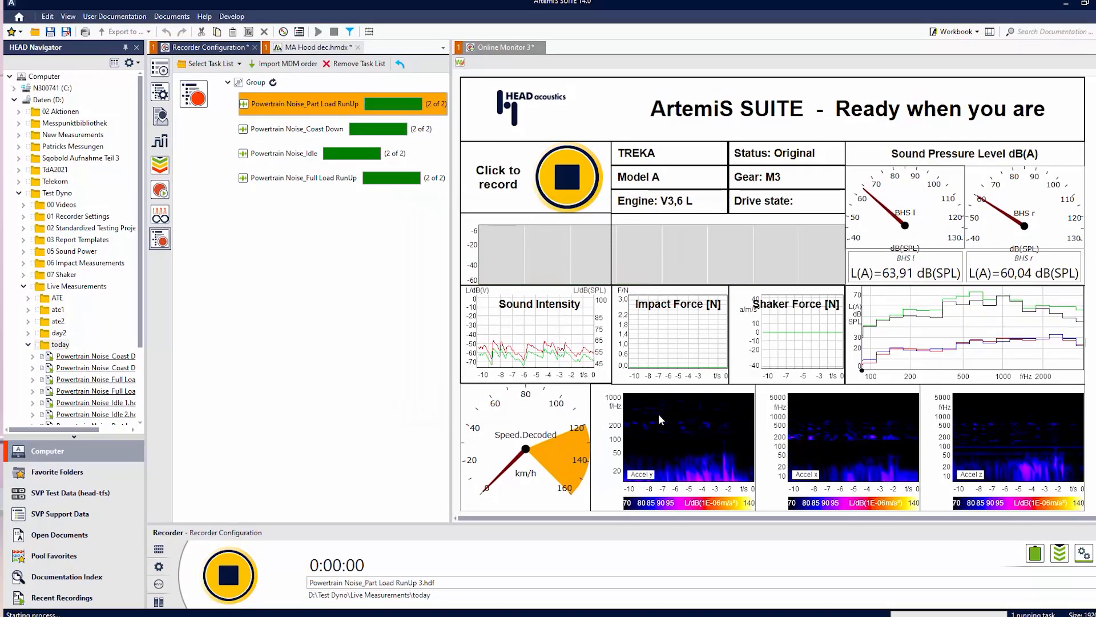
Maximize the Report tab to show page 1 of 3 of the Powertrain Noise report
right_click(381, 52)
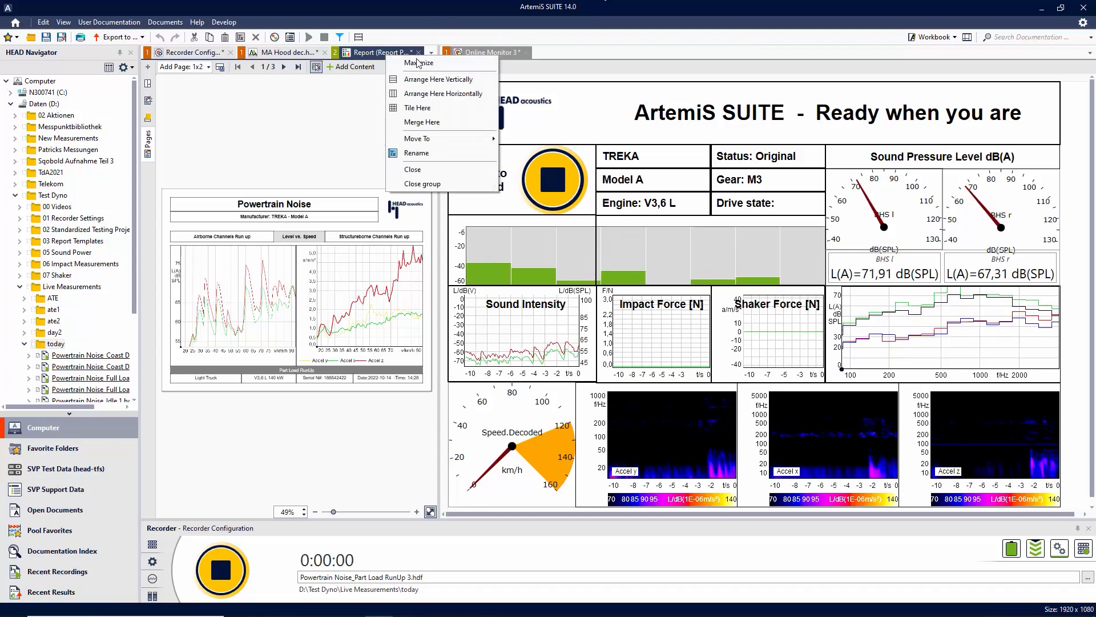
left_click(418, 62)
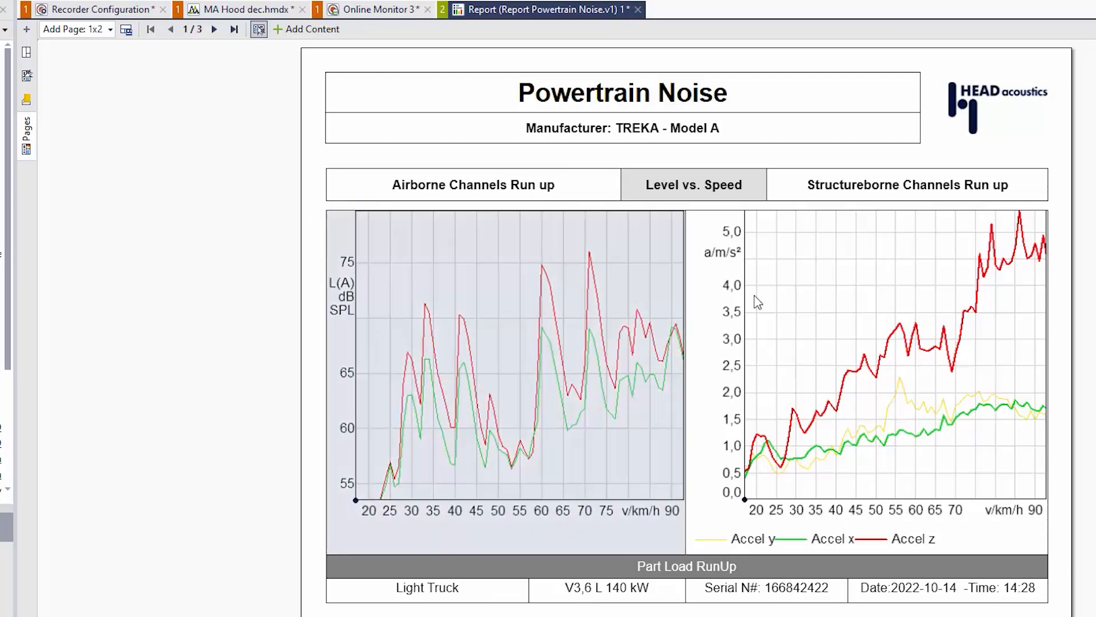
mouse_move(950, 455)
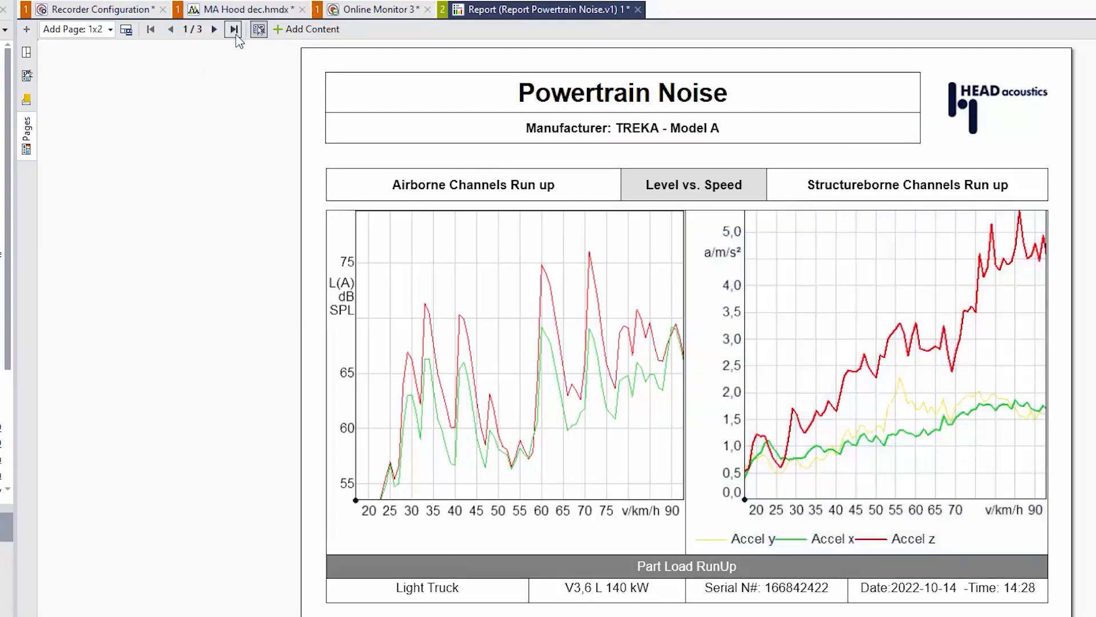
Go to report page 2, comparing full throttle and coast down runs
left_click(214, 29)
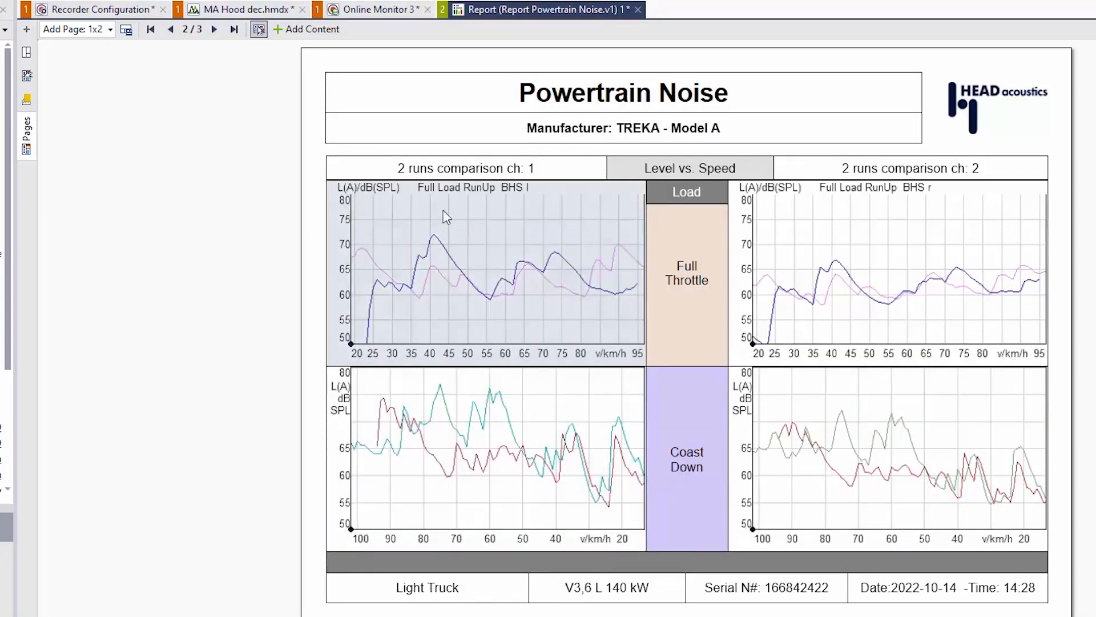
mouse_move(391, 247)
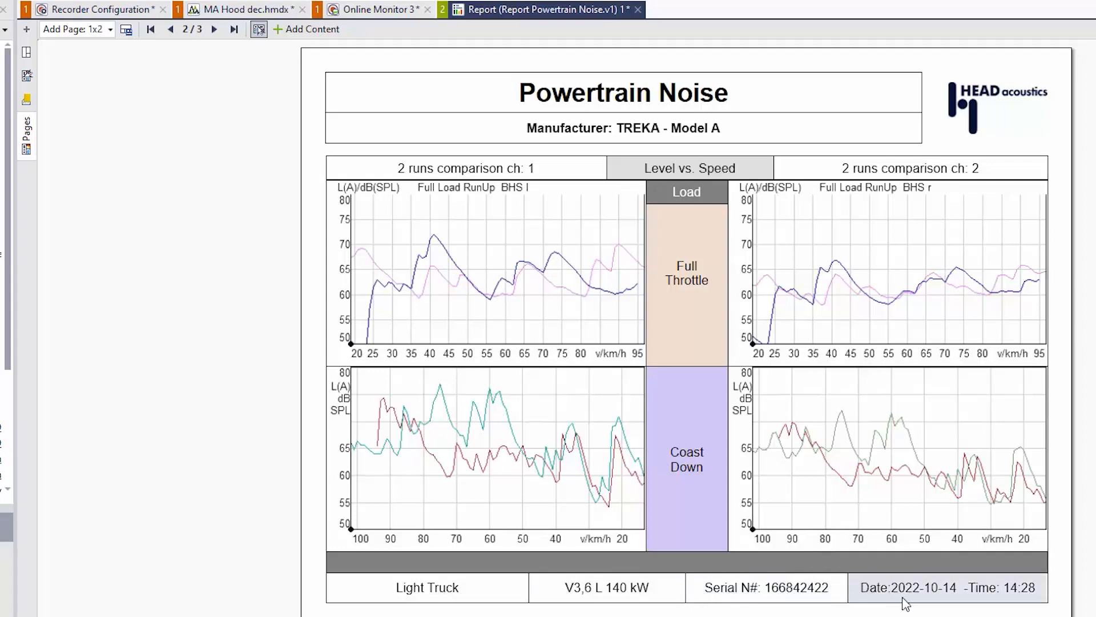
mouse_move(214, 29)
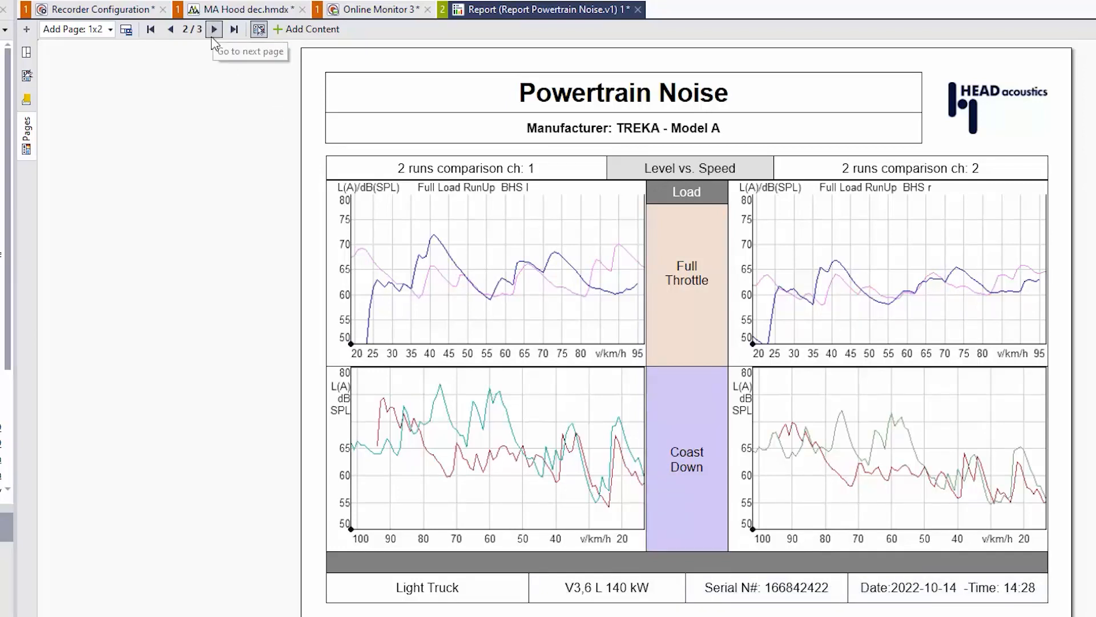
Advance to report page 3 of 3 showing idle noise and vibration spectra
left_click(214, 28)
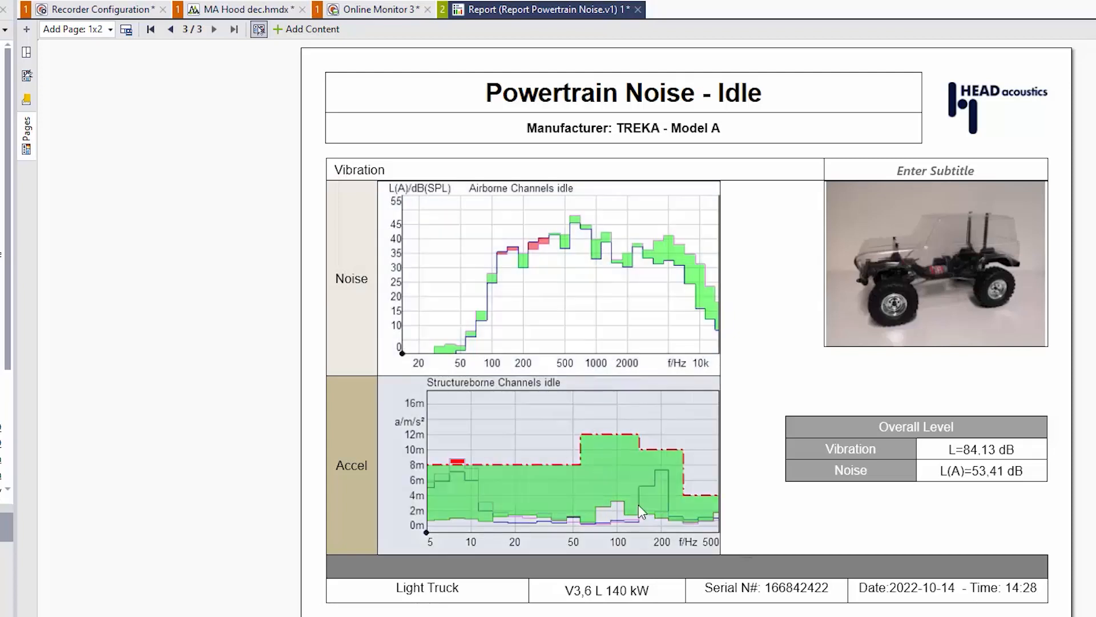
mouse_move(507, 498)
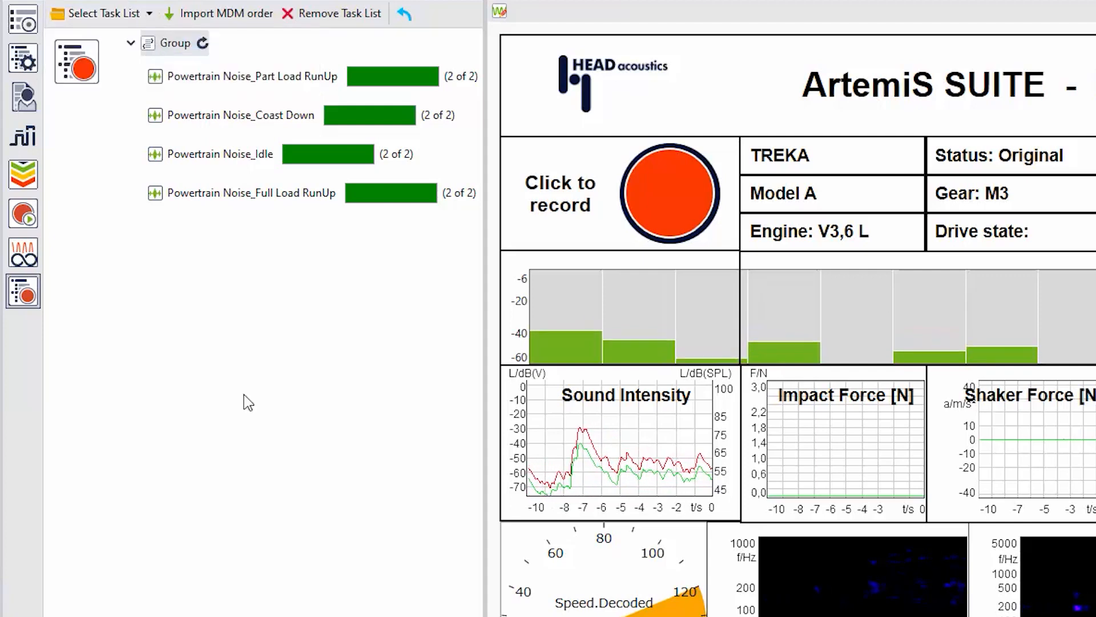
Load the road noise task list and start recording the Constant Speed_70 kmh run
left_click(104, 13)
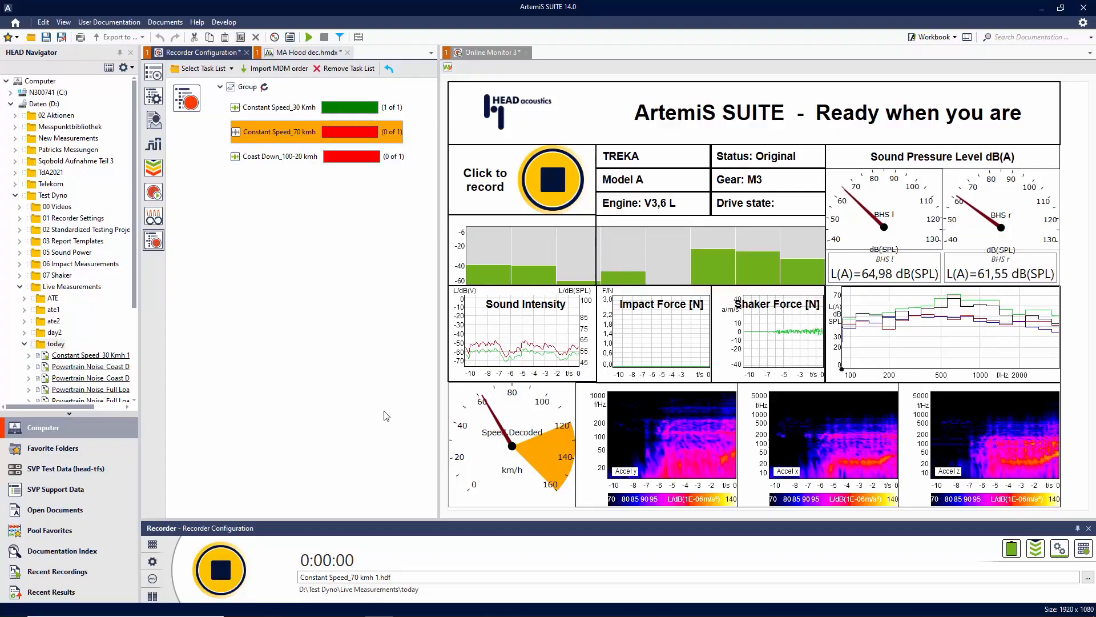
left_click(218, 568)
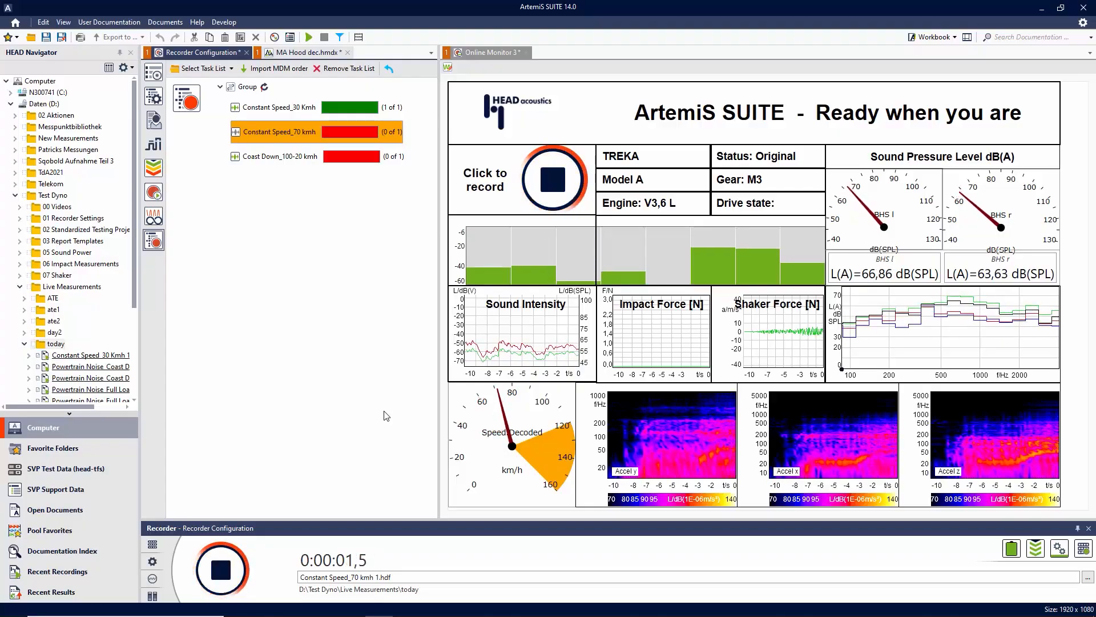